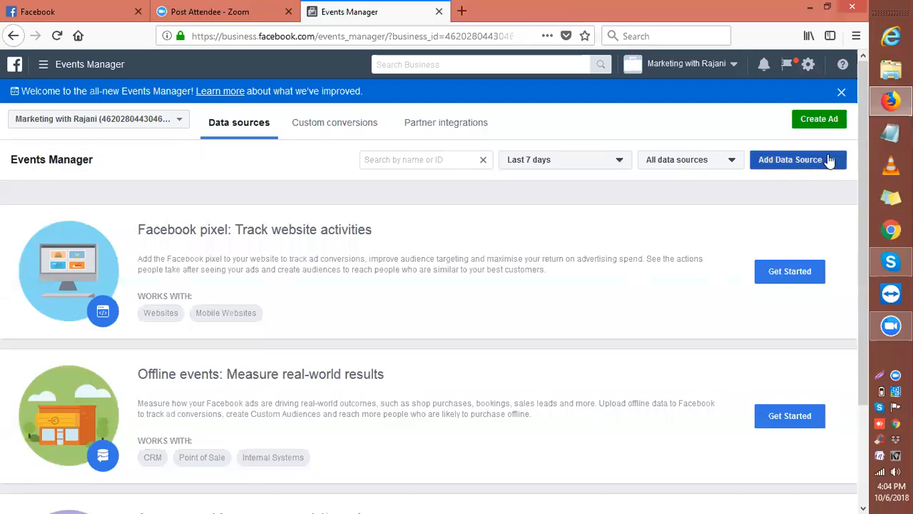
pyautogui.moveTo(824, 168)
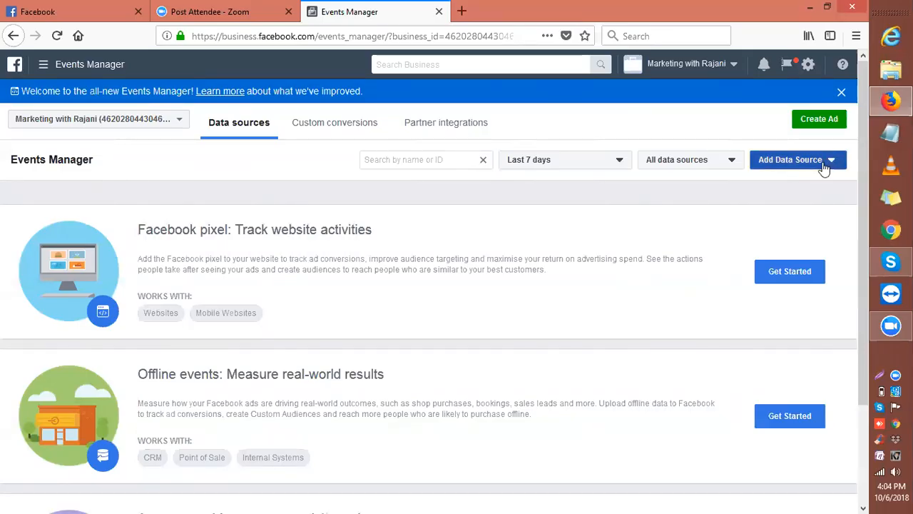
# - Reveal the data source types that can be added: Facebook pixel, offline event set, app events
pyautogui.click(794, 159)
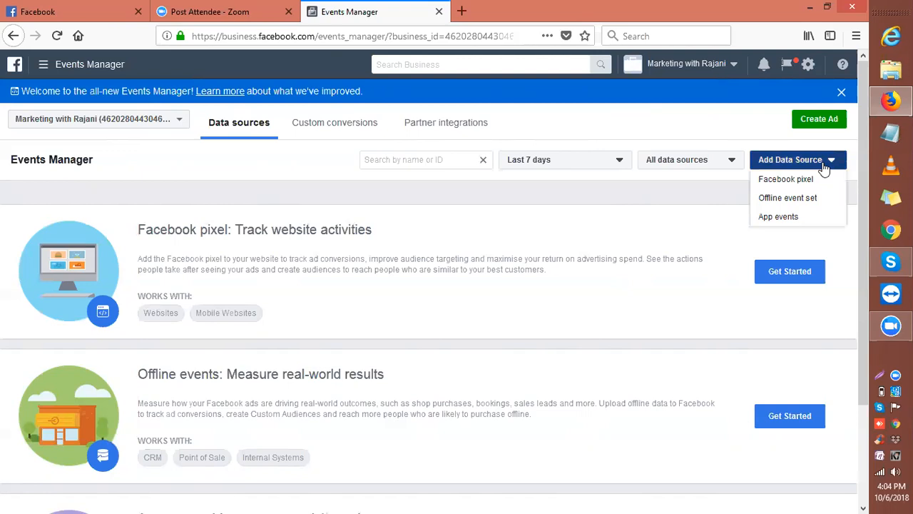
pyautogui.moveTo(791, 182)
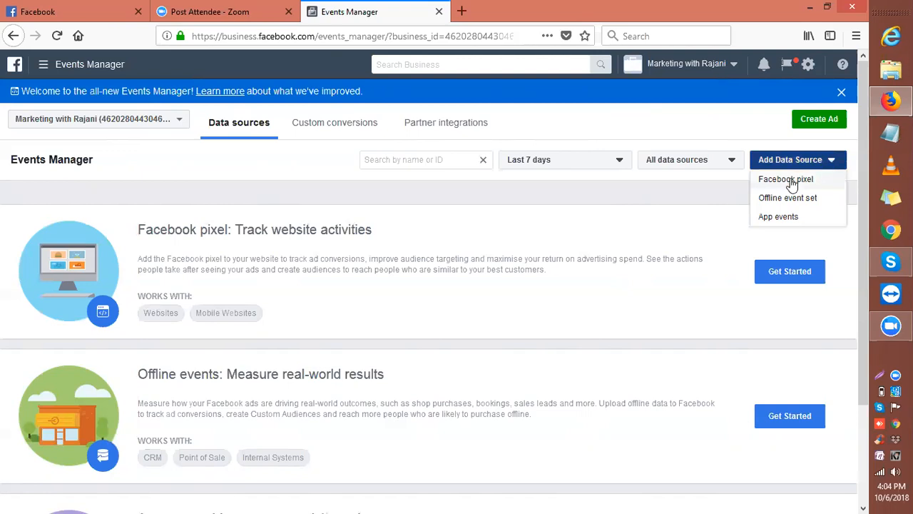
# - Begin a new Facebook pixel, pre-named 'Marketing with Rajani's pixel'
pyautogui.click(786, 179)
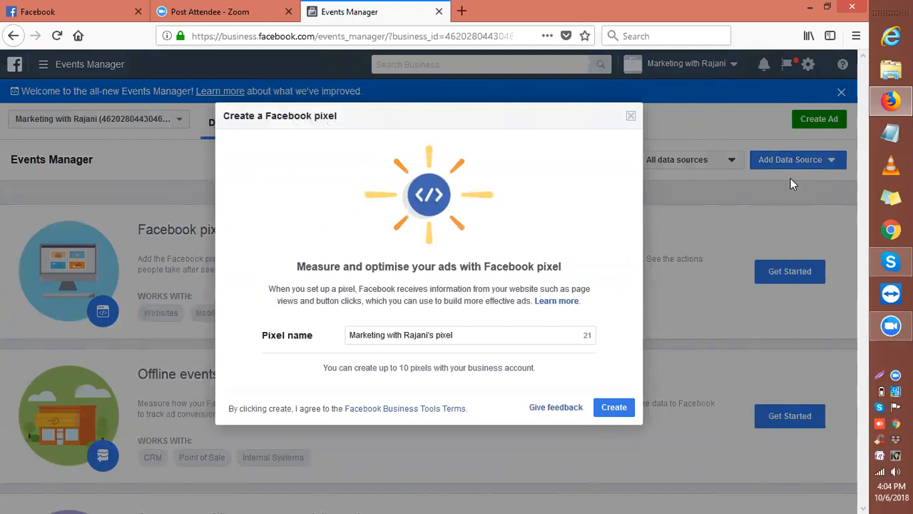
pyautogui.moveTo(448, 200)
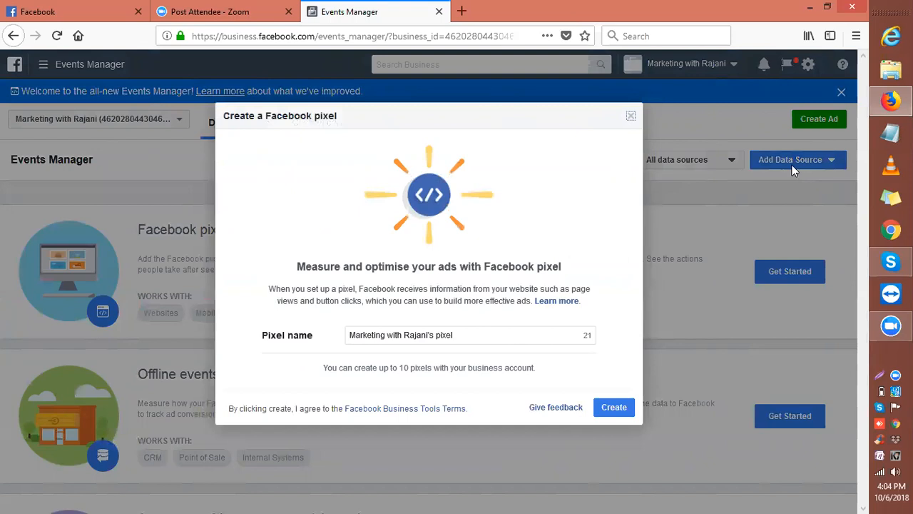
pyautogui.moveTo(398, 287)
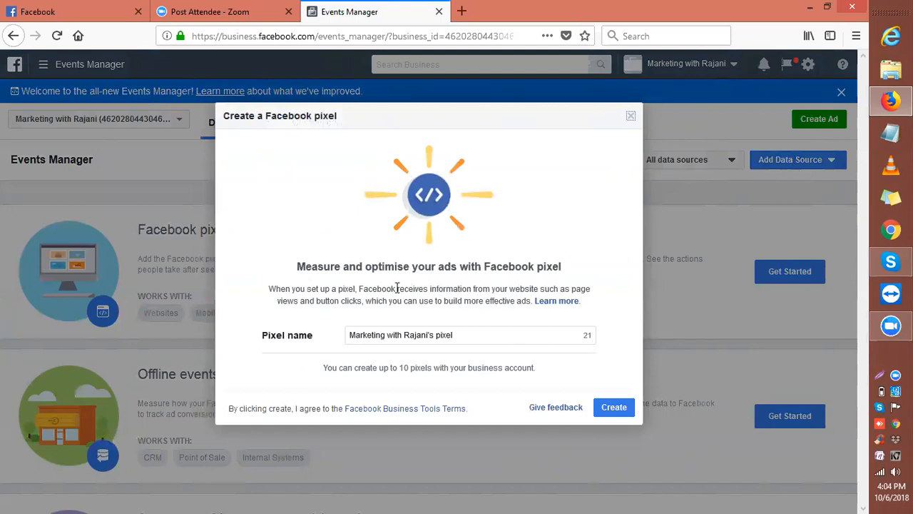
pyautogui.moveTo(473, 194)
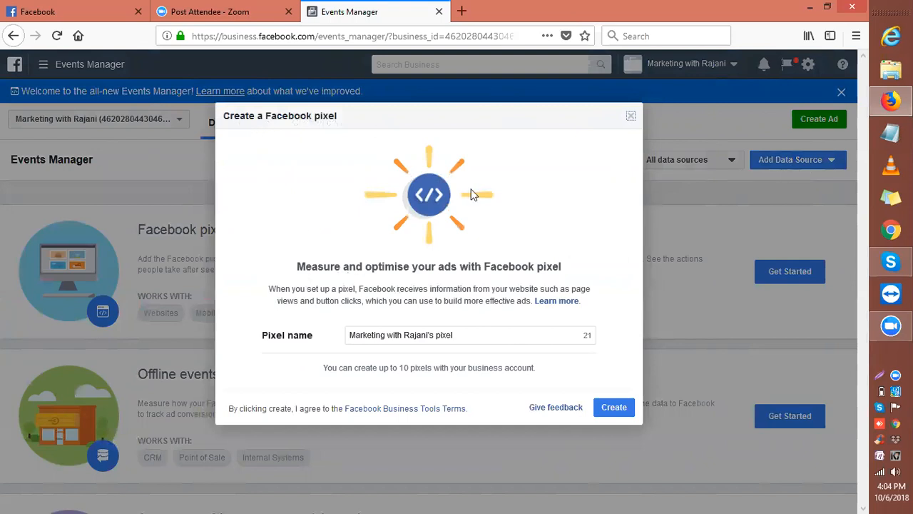
pyautogui.moveTo(341, 133)
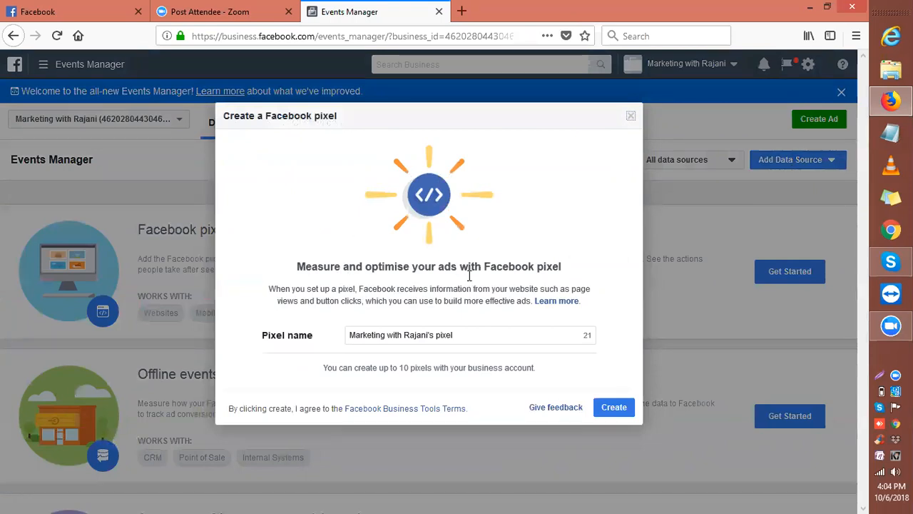
pyautogui.moveTo(381, 300)
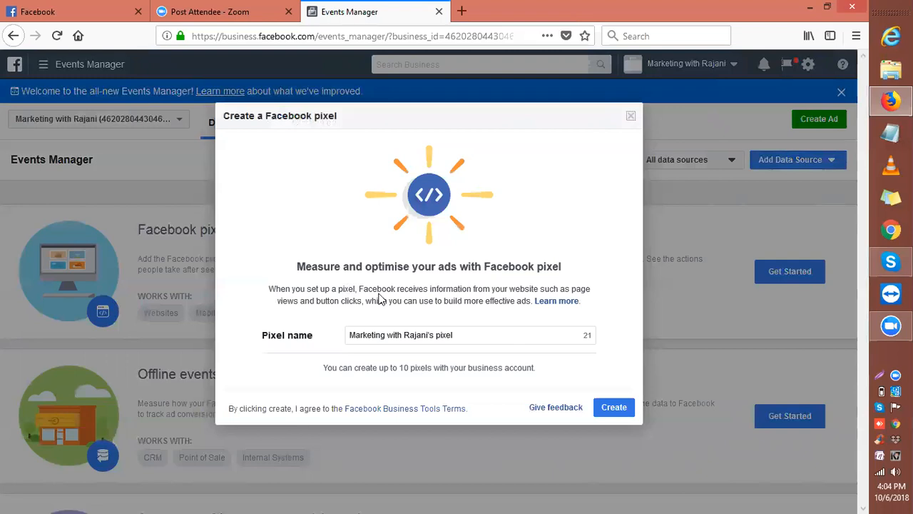
pyautogui.moveTo(534, 291)
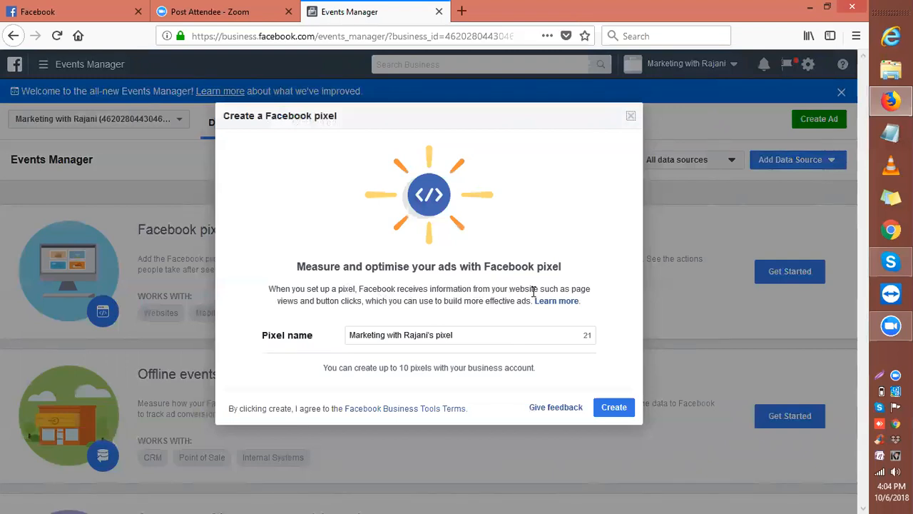
pyautogui.moveTo(403, 314)
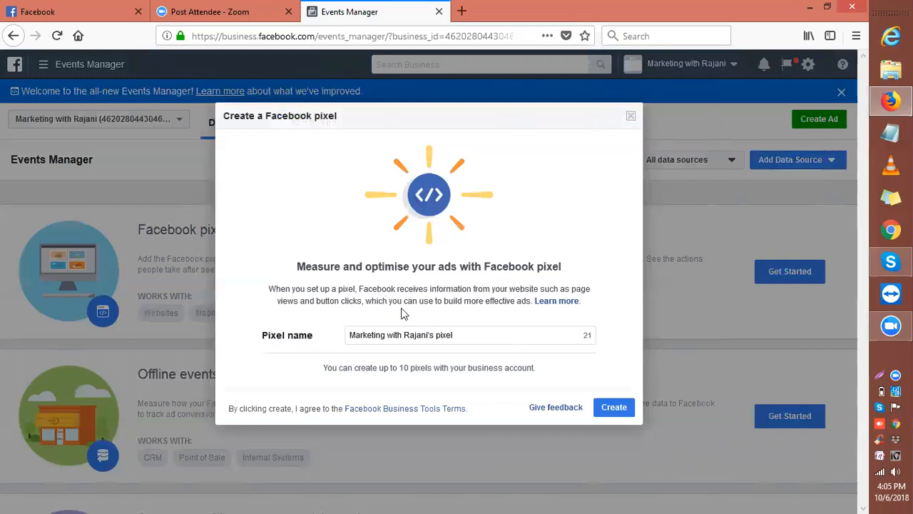
pyautogui.moveTo(481, 325)
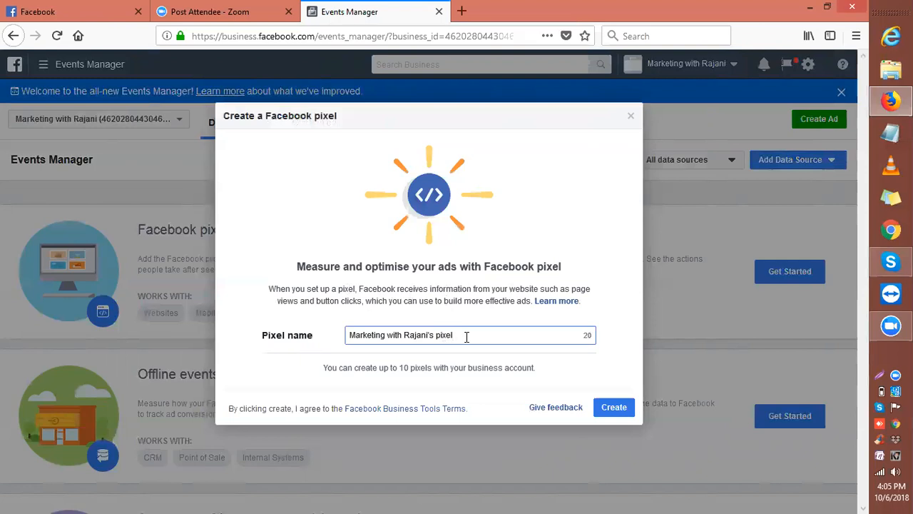
# - Create the pixel named 'Marketing with Rajani's pixel 1'
pyautogui.write('1')
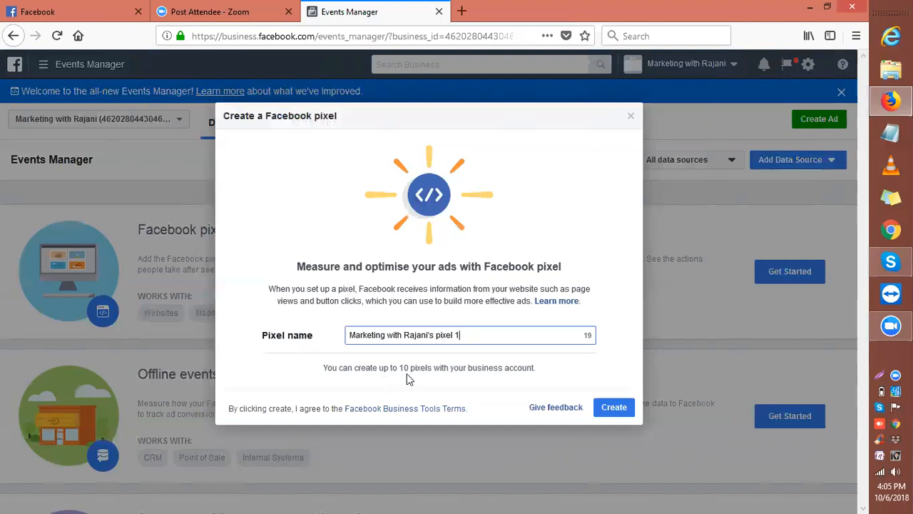
pyautogui.moveTo(506, 370)
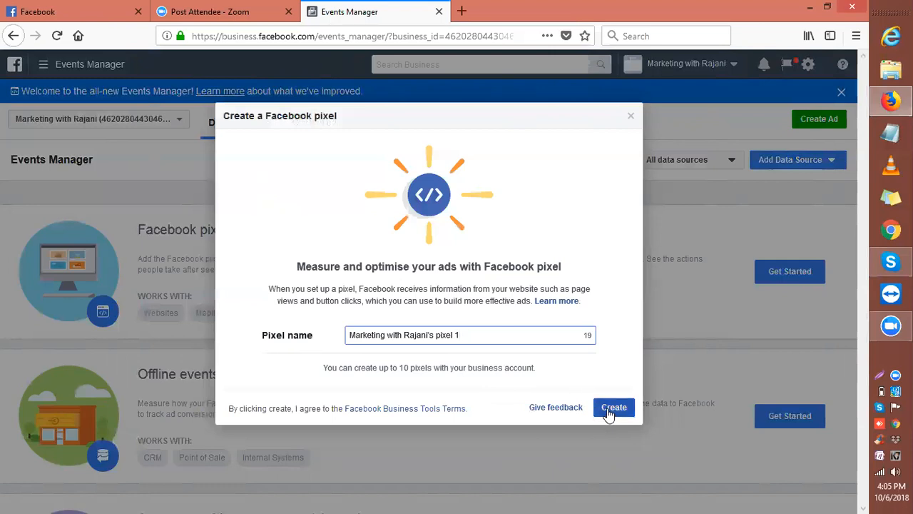
pyautogui.click(613, 407)
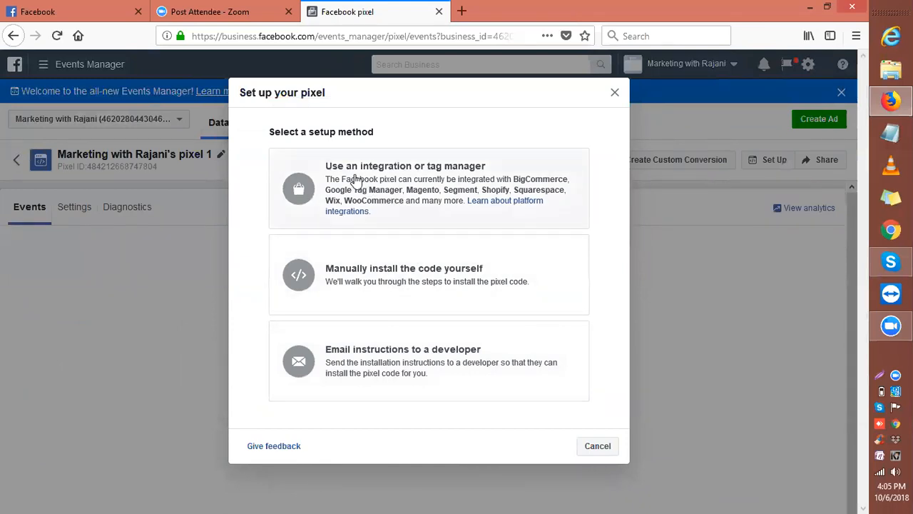
pyautogui.moveTo(433, 193)
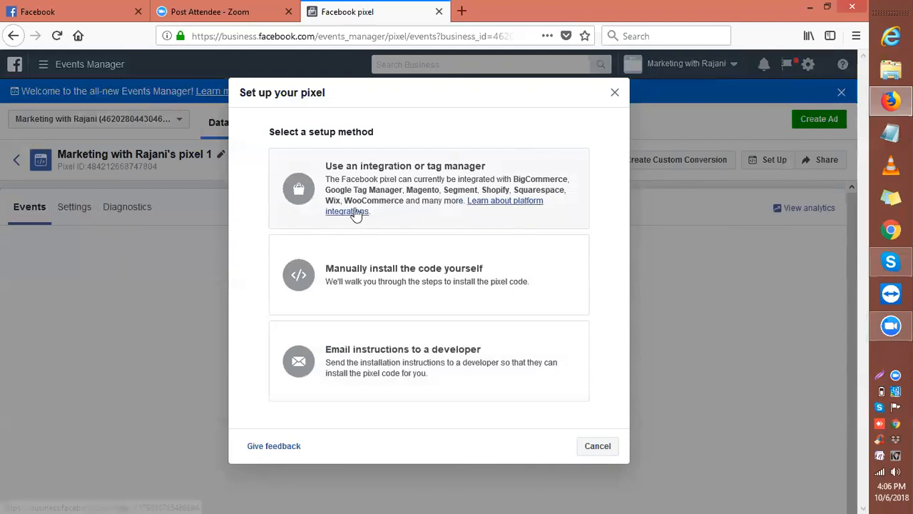
pyautogui.moveTo(377, 251)
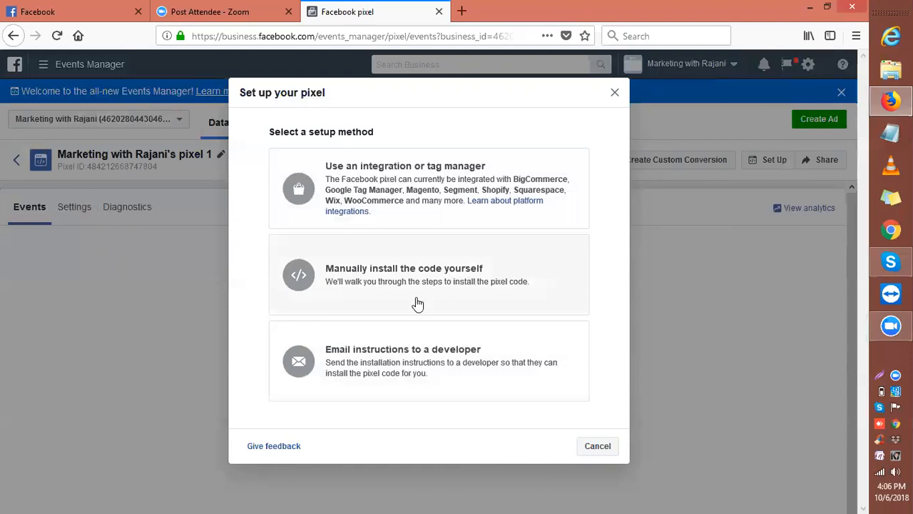
pyautogui.moveTo(503, 292)
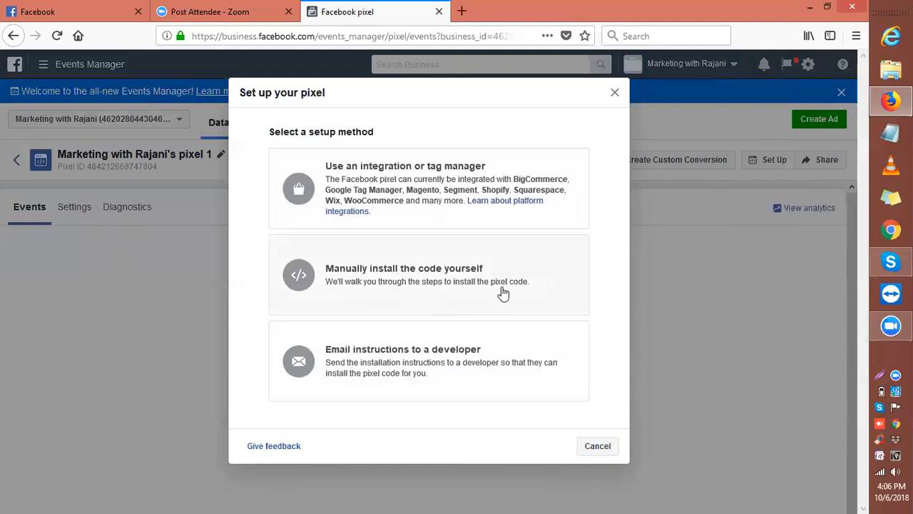
pyautogui.moveTo(398, 287)
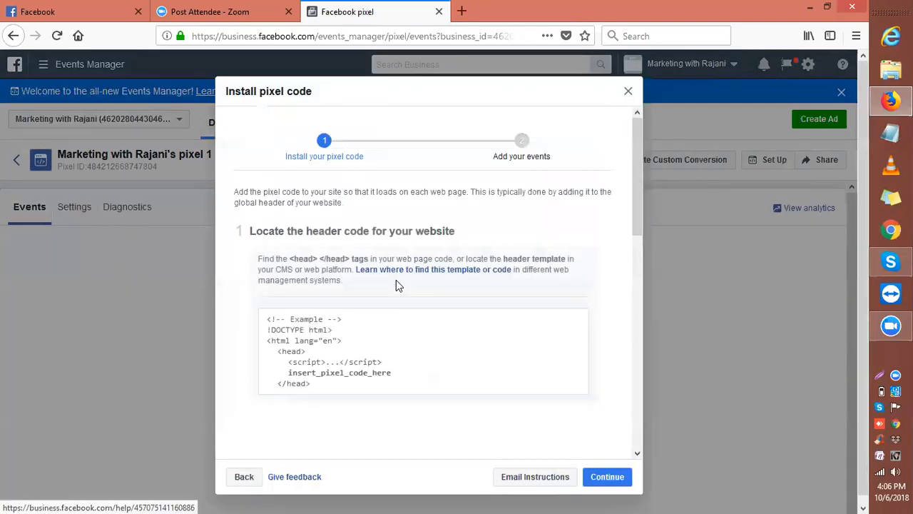
pyautogui.scroll(-3)
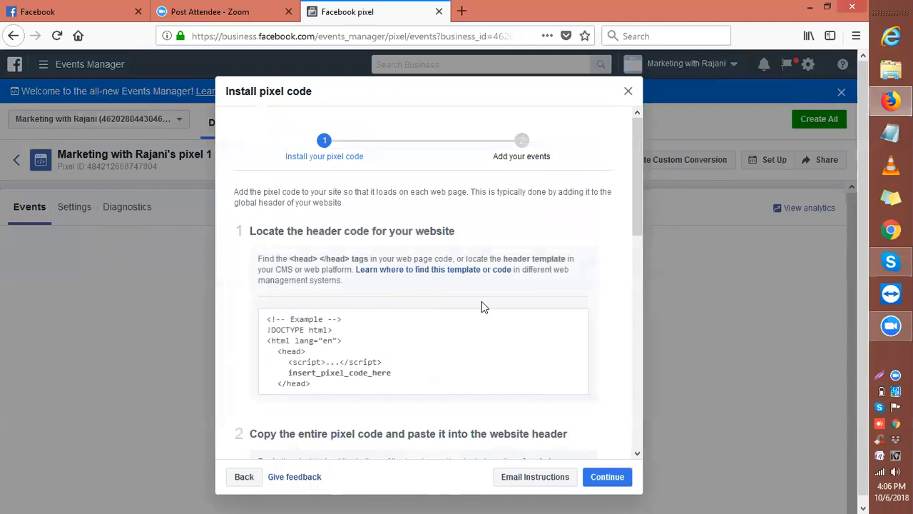
pyautogui.moveTo(633, 446)
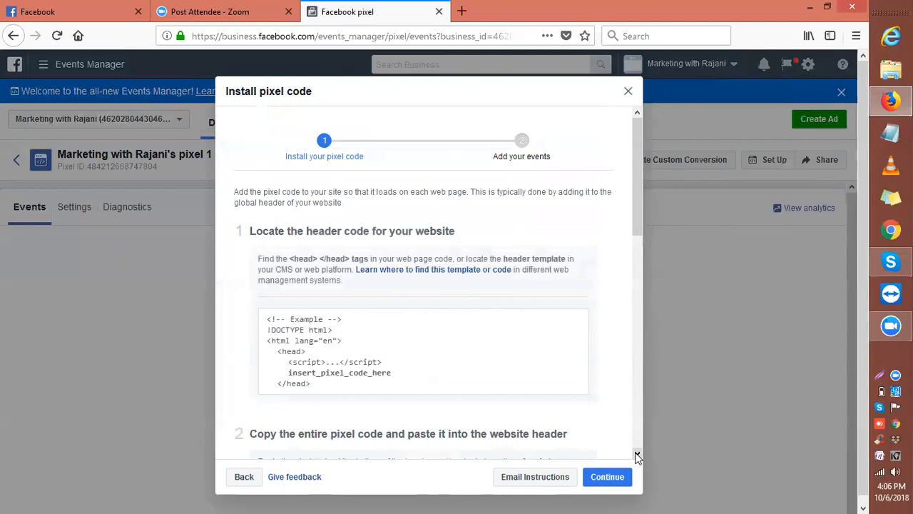
pyautogui.scroll(-3)
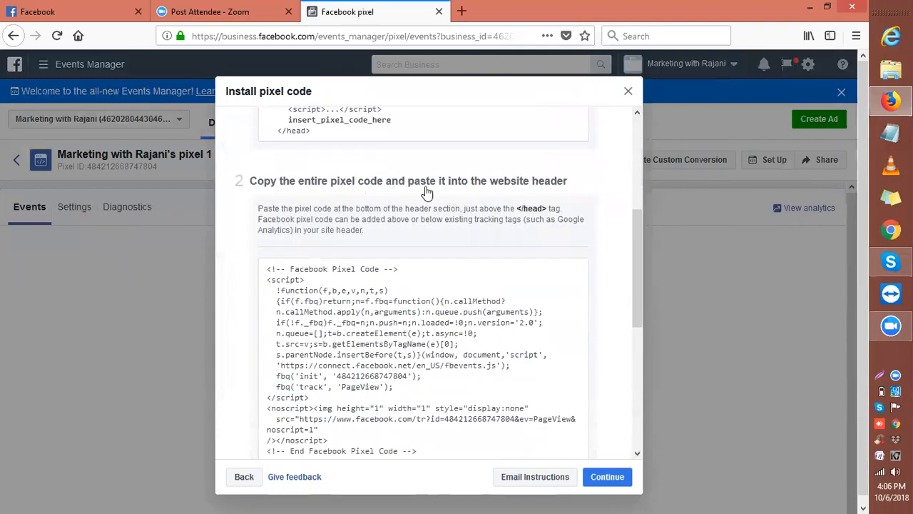
pyautogui.moveTo(582, 213)
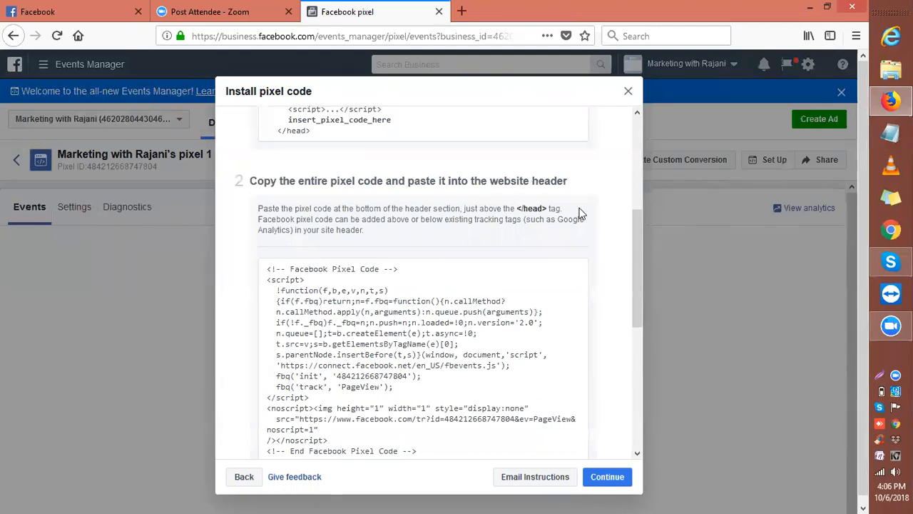
pyautogui.scroll(-3)
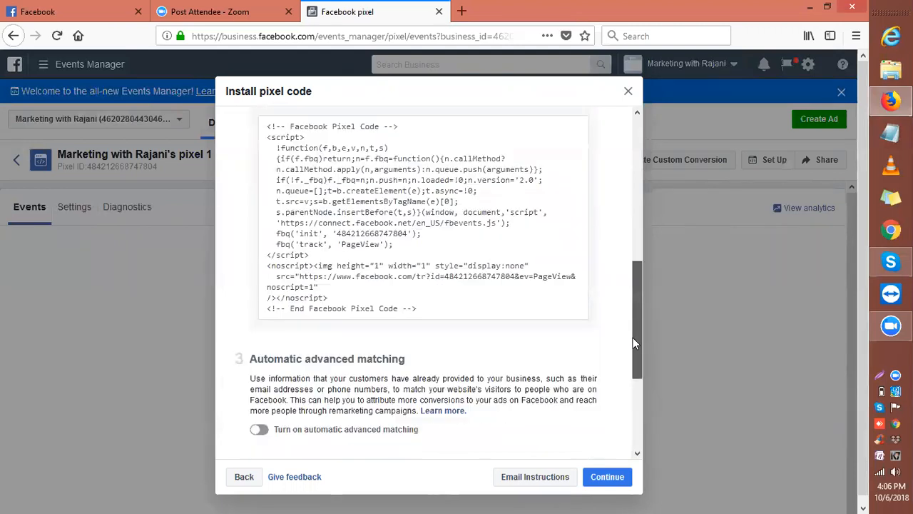
pyautogui.scroll(-3)
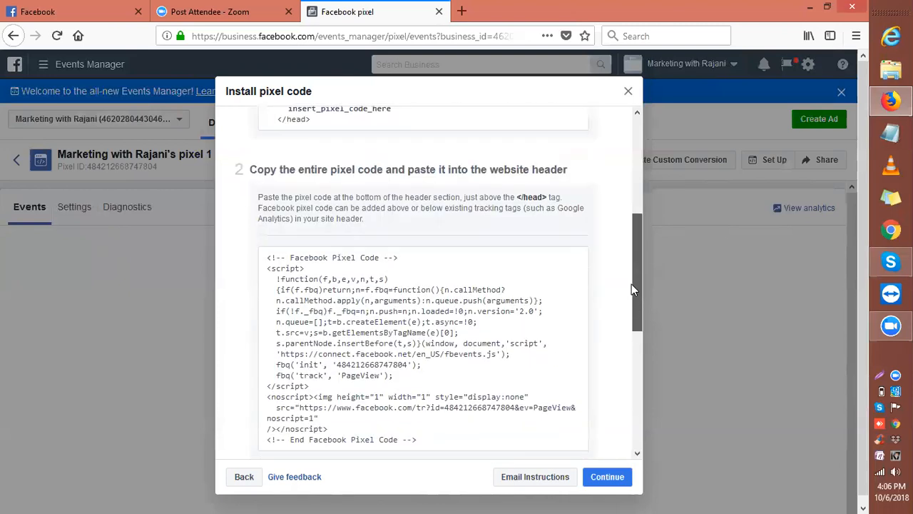
pyautogui.click(421, 350)
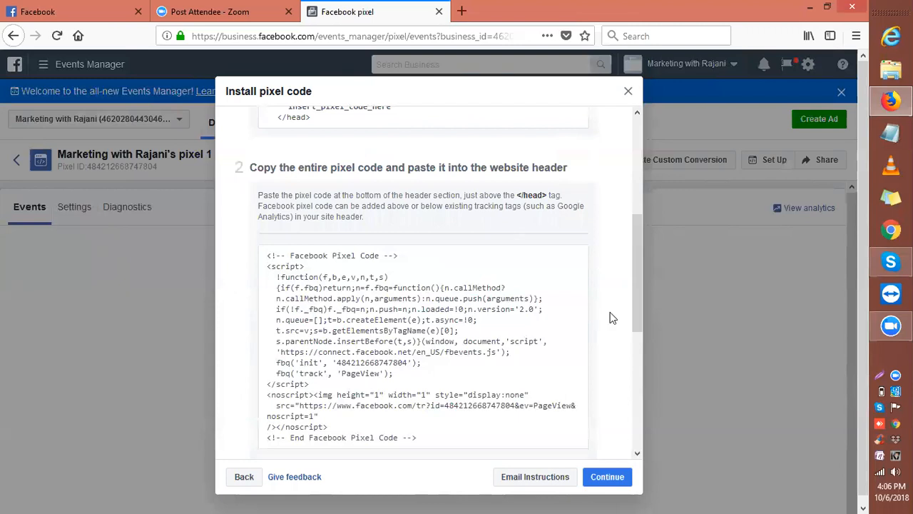
pyautogui.moveTo(631, 315)
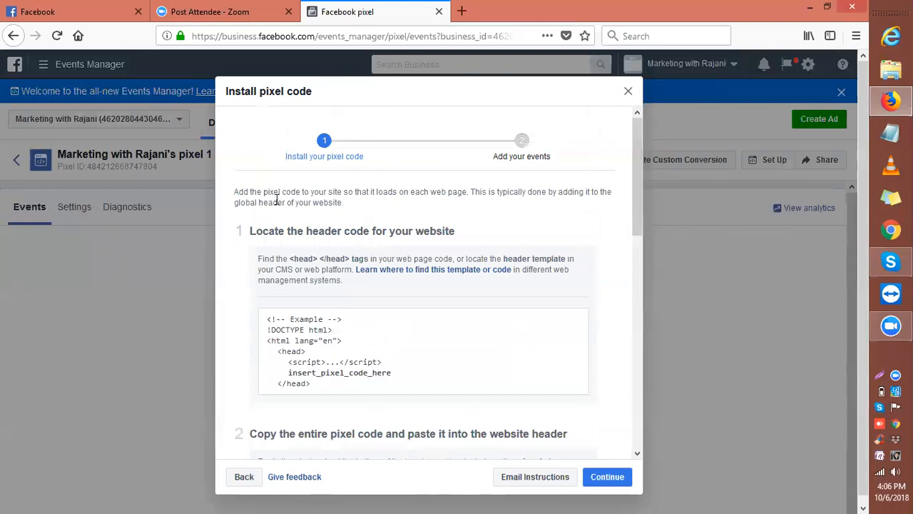
pyautogui.moveTo(400, 203)
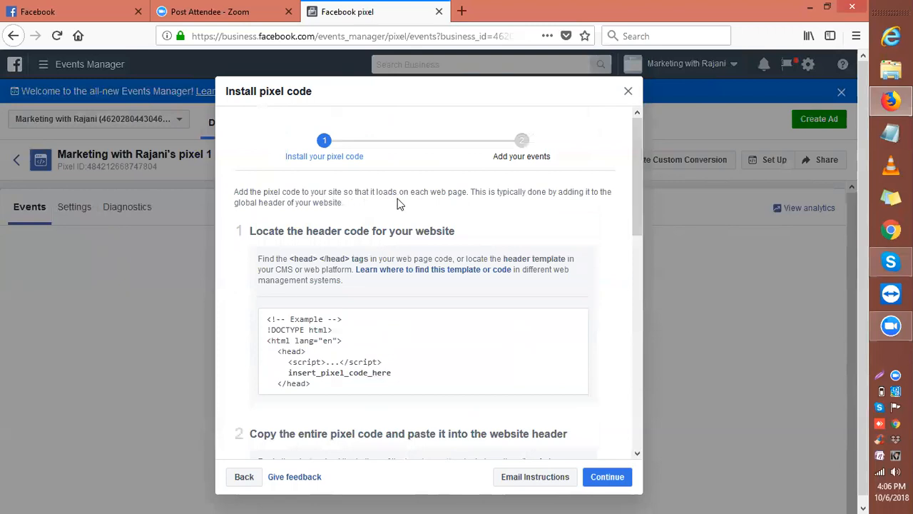
pyautogui.moveTo(466, 202)
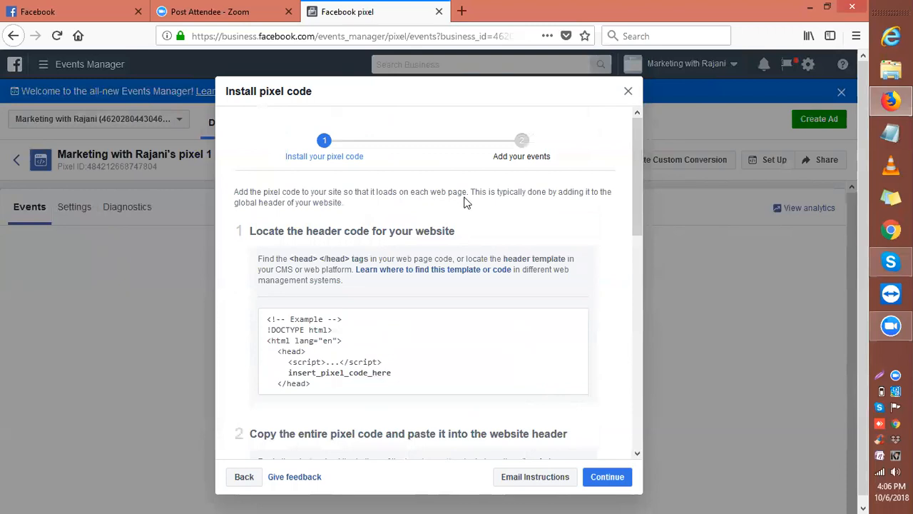
pyautogui.moveTo(265, 203)
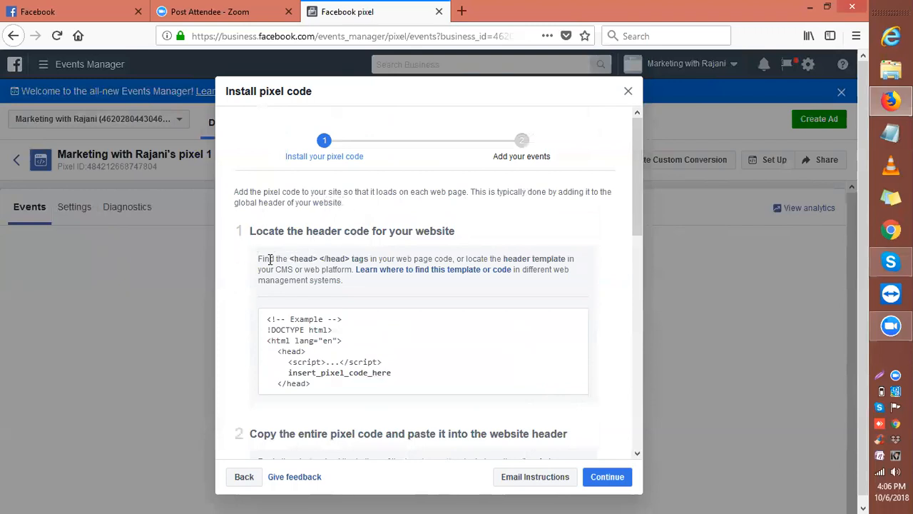
pyautogui.moveTo(433, 269)
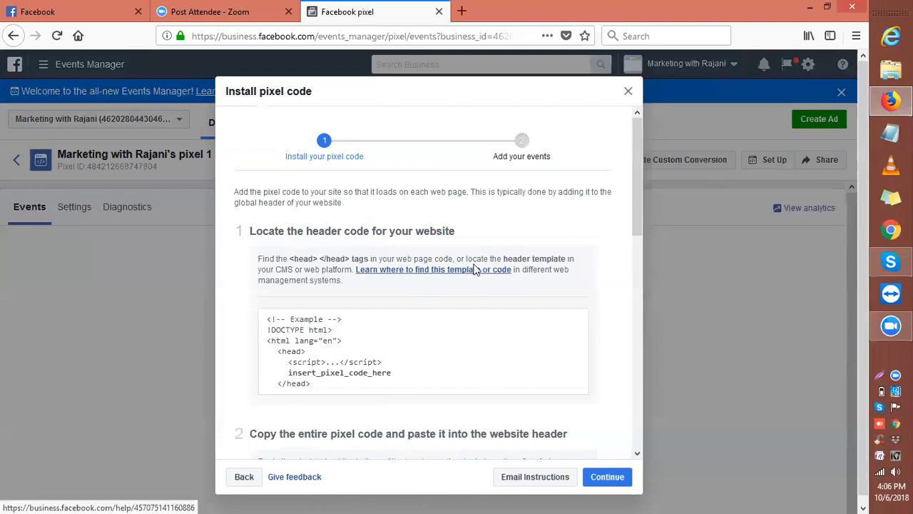
pyautogui.moveTo(390, 282)
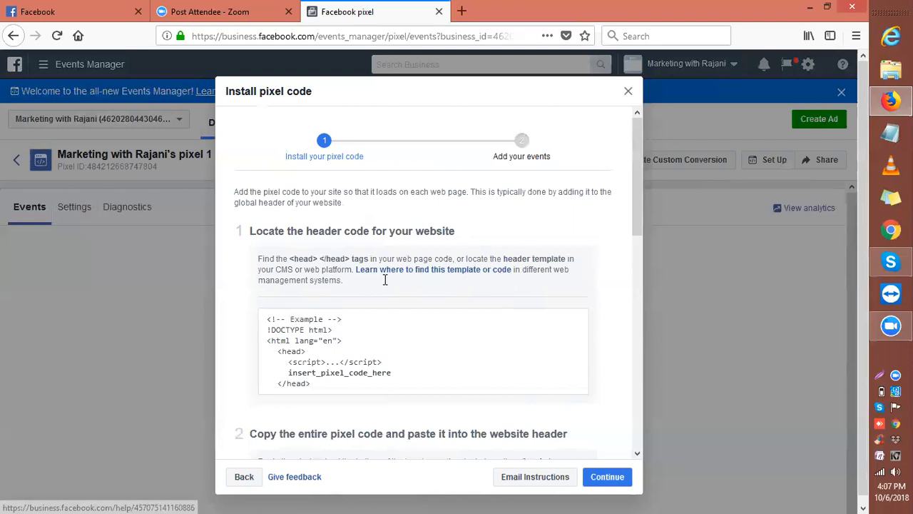
pyautogui.moveTo(637, 230)
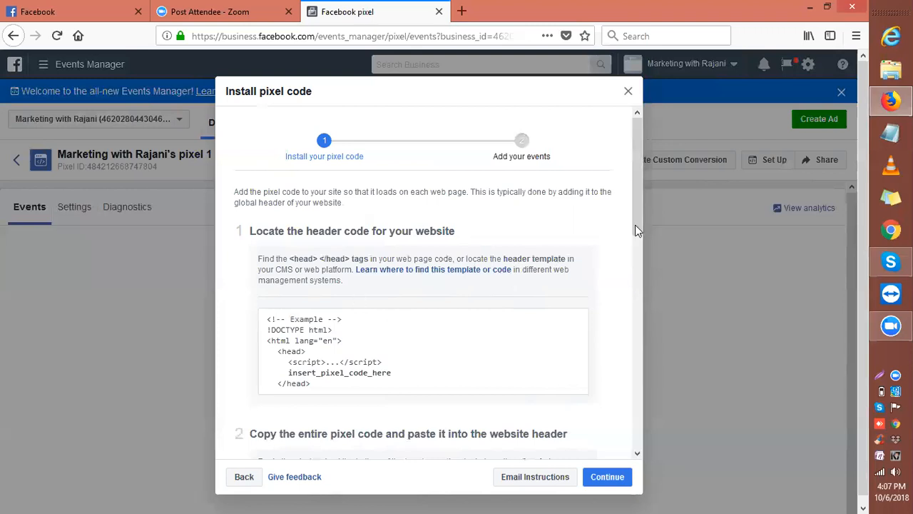
# - Copy the entire pixel install code block from step 2 to the clipboard
pyautogui.scroll(-3)
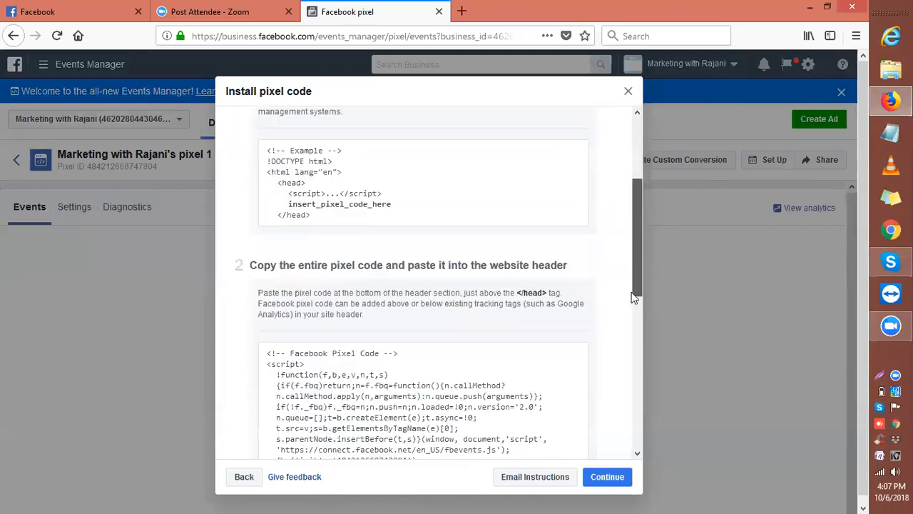
pyautogui.scroll(-3)
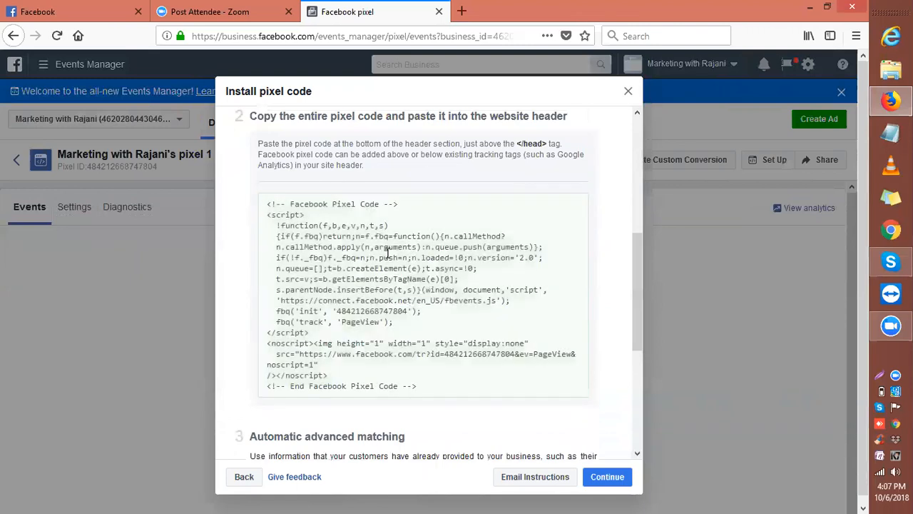
pyautogui.click(423, 290)
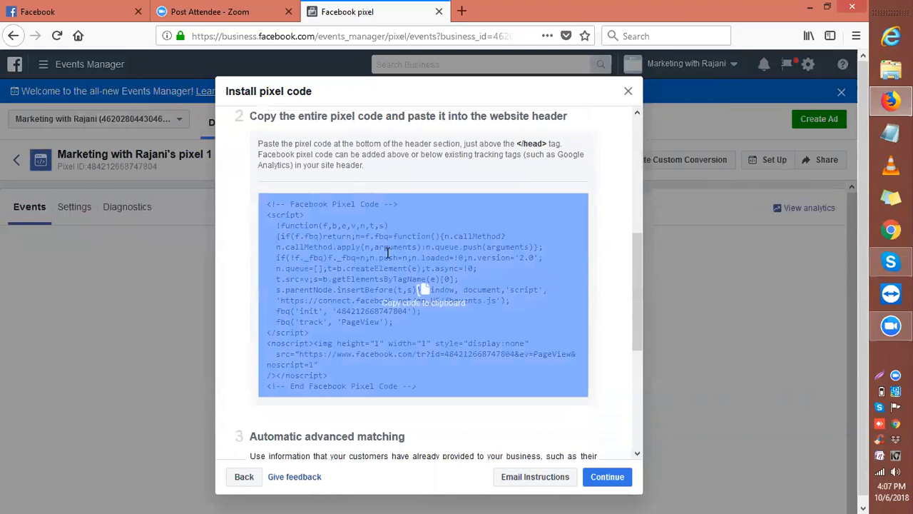
pyautogui.moveTo(421, 286)
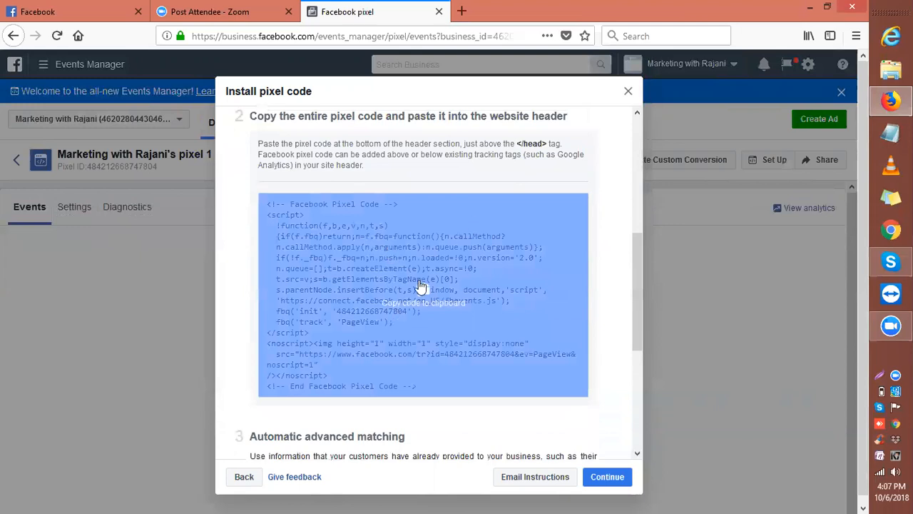
pyautogui.click(423, 289)
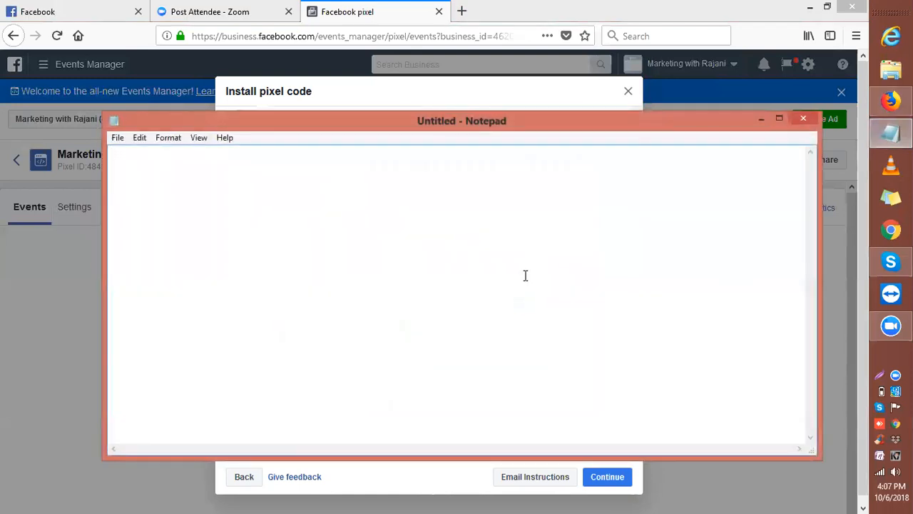
# - Paste the full Facebook pixel code into the untitled Notepad document
pyautogui.press('ctrl+v')
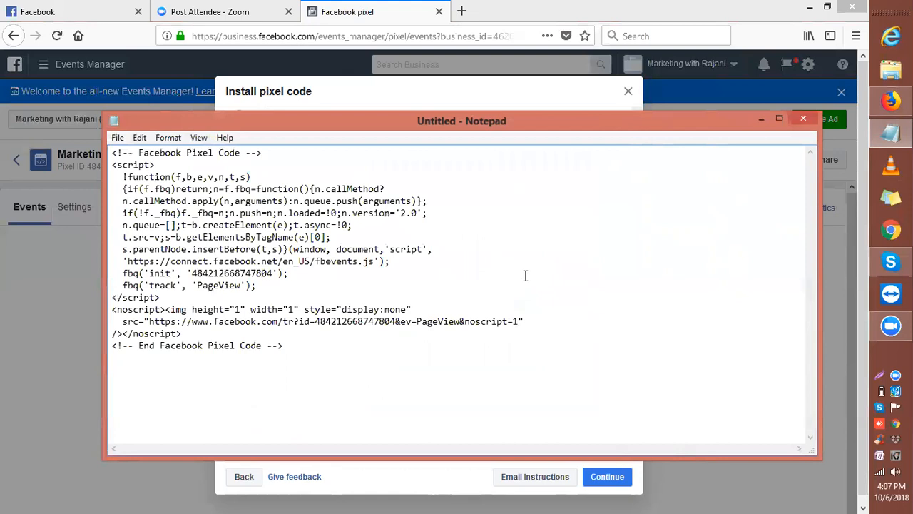
pyautogui.moveTo(835, 107)
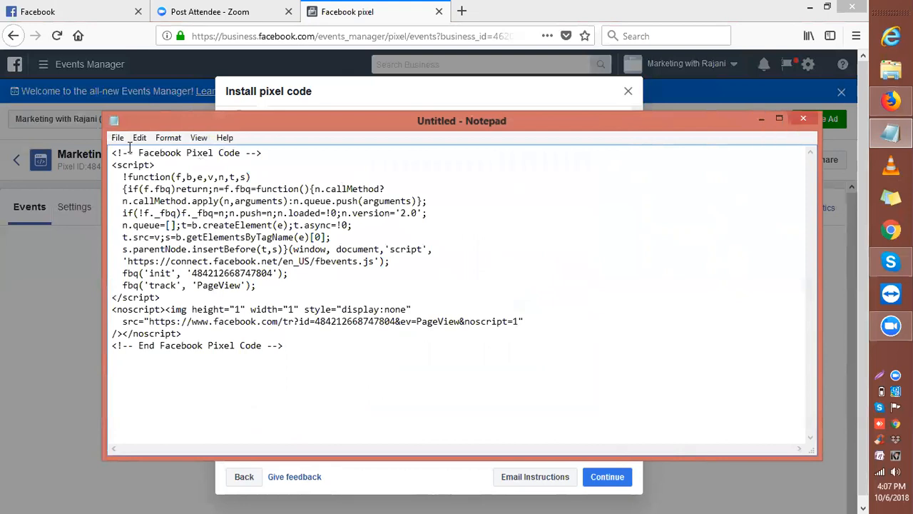
pyautogui.click(118, 137)
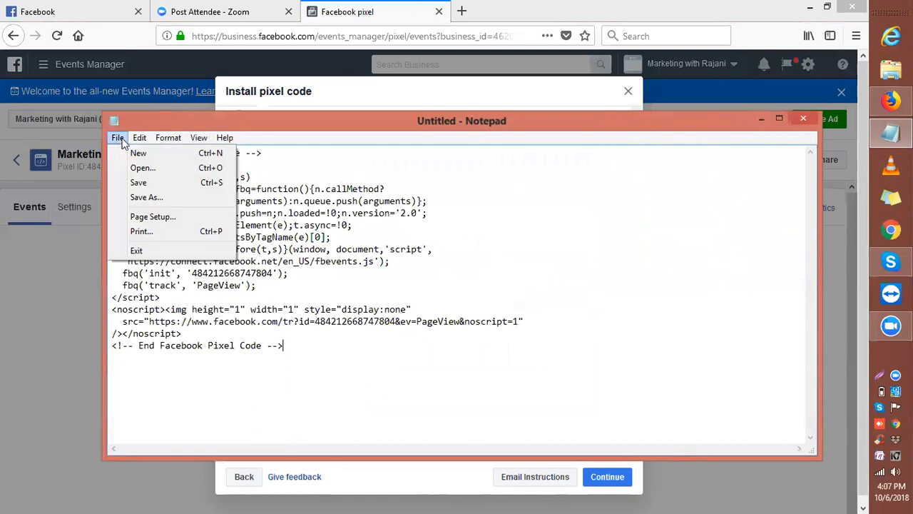